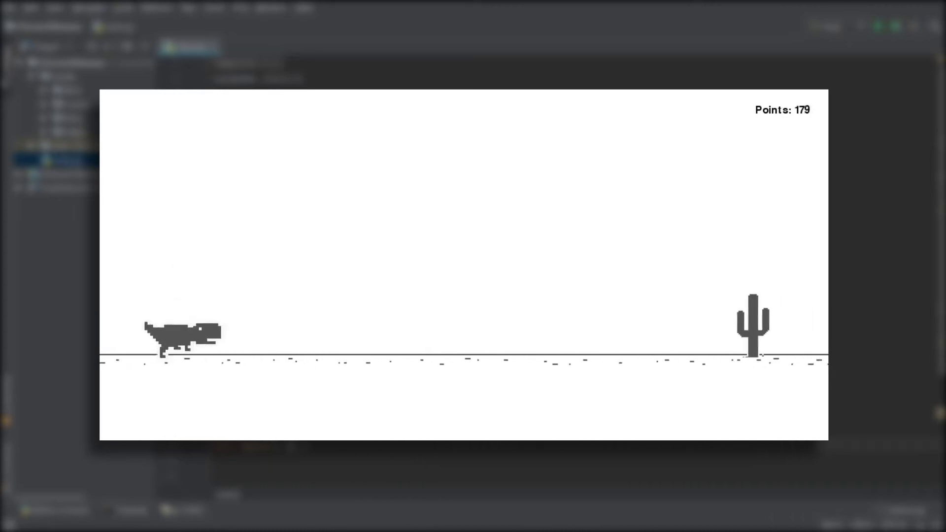
- Initialise death_count = 0 in main() right after obstacles = []
{"action": "key", "text": "space"}
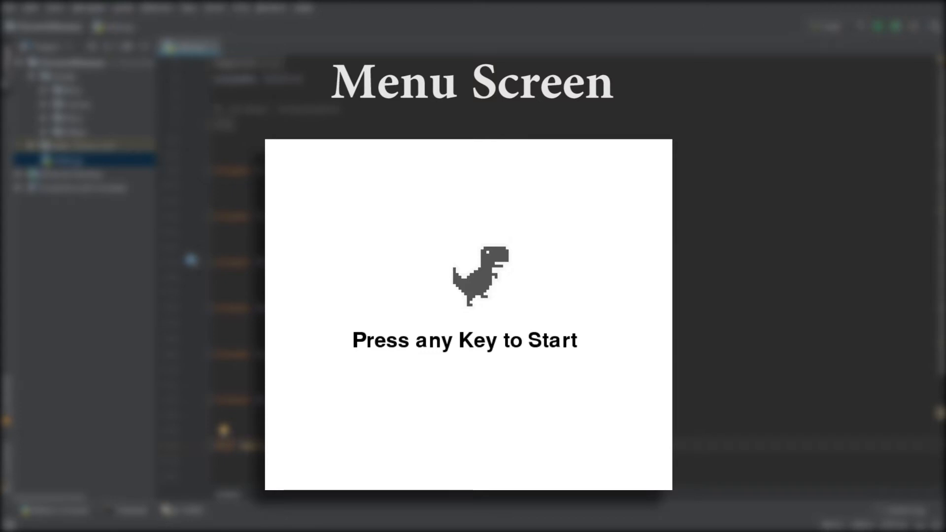
{"action": "key", "text": "space"}
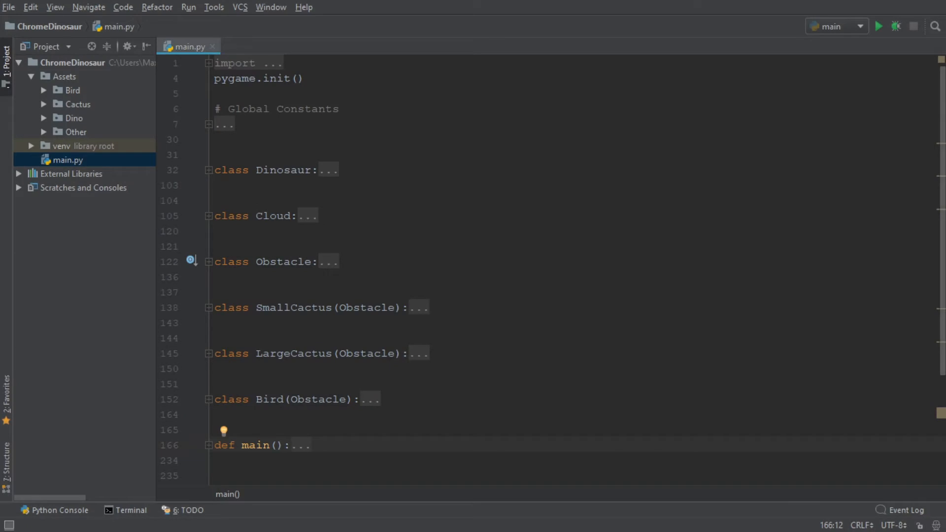
{"action": "scroll", "scroll_direction": "down", "scroll_amount": 3}
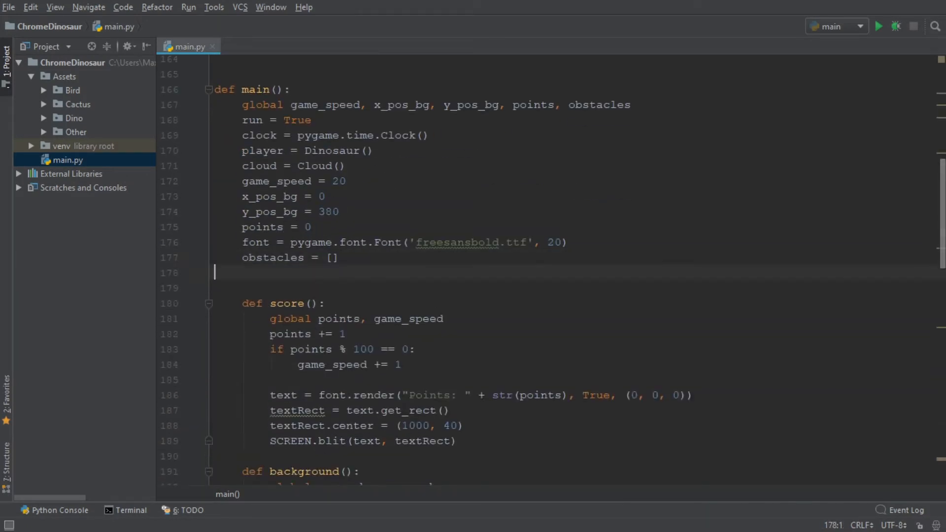
{"action": "type", "text": "death_count = 0"}
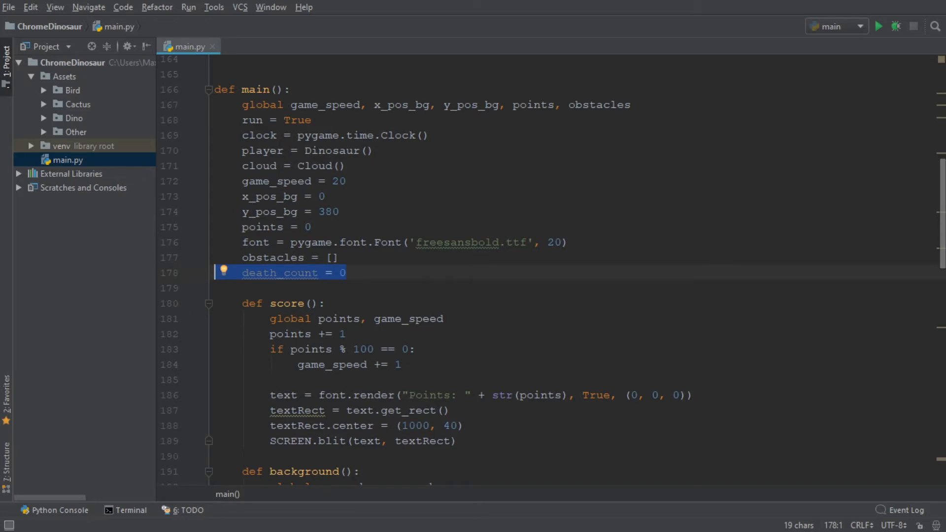
{"action": "scroll", "scroll_direction": "down", "scroll_amount": 3}
{"action": "type", "text": "pygame.draw.rect(SCREEN, (255, 0, 0), player.dino_rect, 2)"}
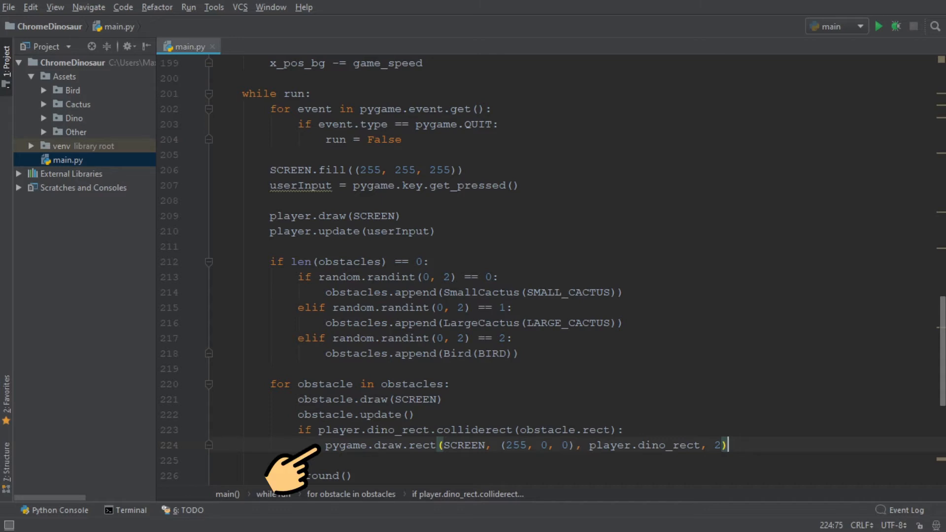
{"action": "mouse_move", "coordinate": [293, 467]}
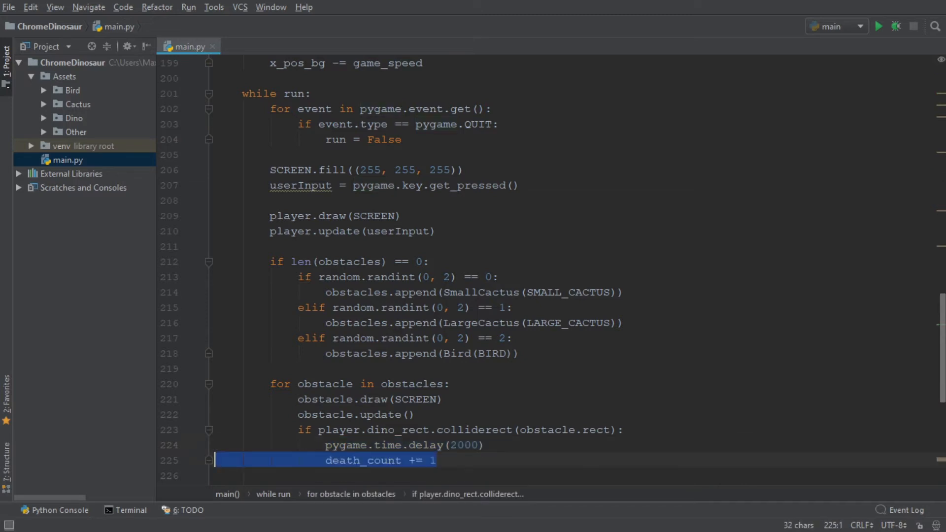
- Replace the red collision rectangle with a 2000 ms delay, death_count += 1 and menu(death_count)
{"action": "scroll", "scroll_direction": "down", "scroll_amount": 3}
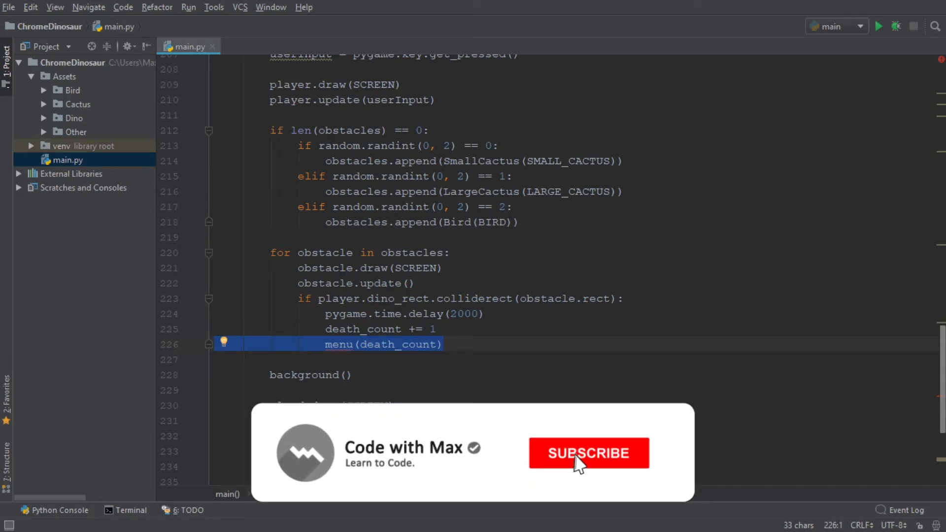
{"action": "left_click", "coordinate": [588, 453]}
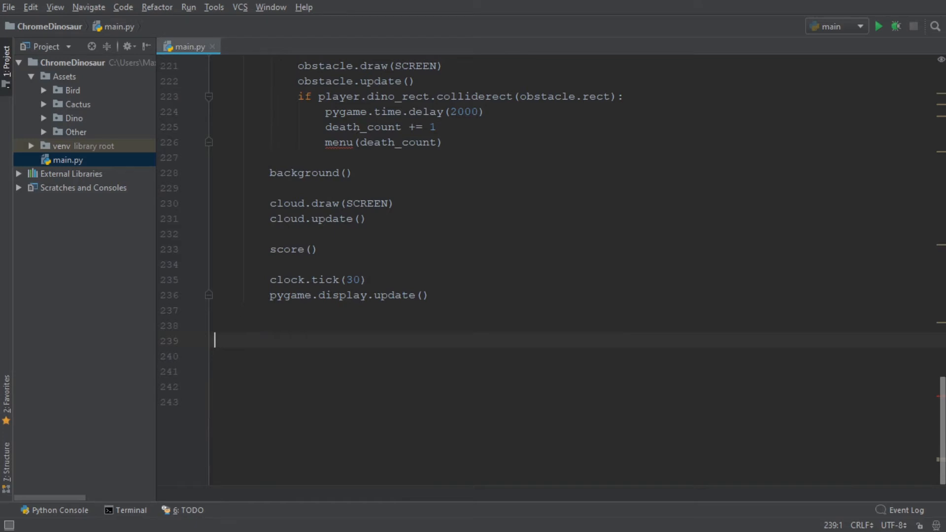
- Define menu(death_count) with run = True and a while loop filling the screen (255, 255, 255)
{"action": "type", "text": "def menu(death_count):"}
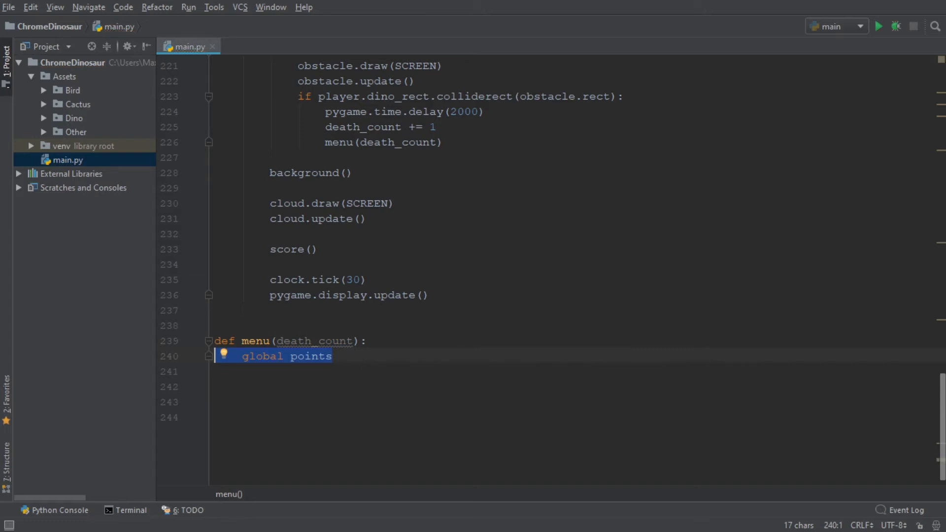
{"action": "type", "text": "run = True"}
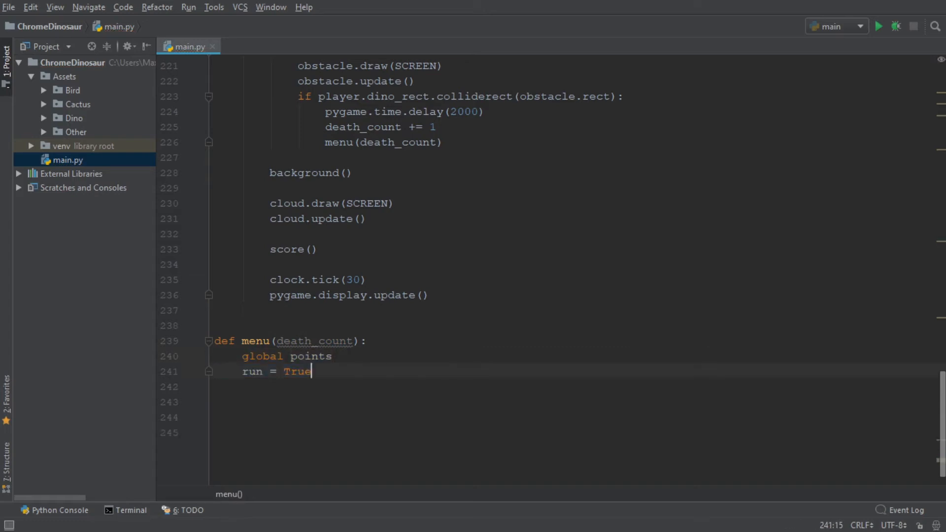
{"action": "type", "text": "while run:"}
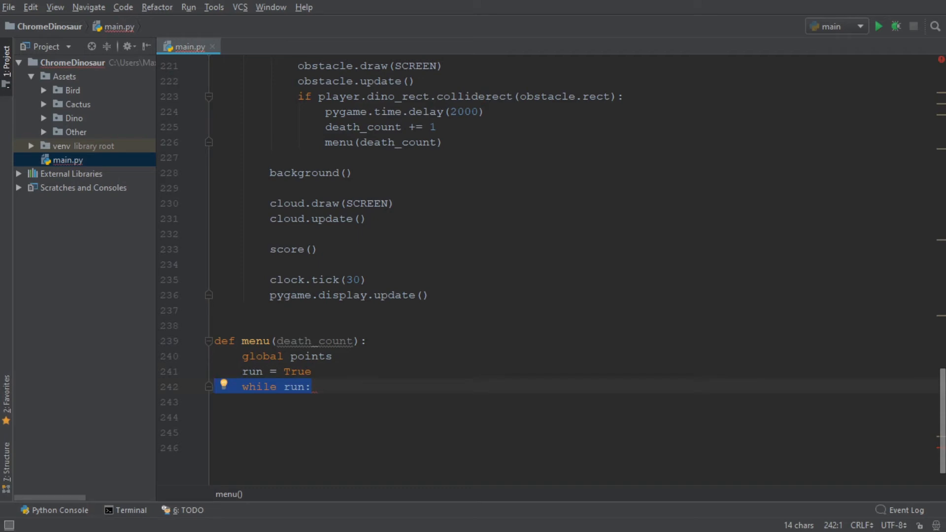
{"action": "type", "text": "SCREEN.fill((255, 255, 255))"}
{"action": "left_click", "coordinate": [577, 417]}
{"action": "type", "text": "font = pygame.font.Font('freesansbold.ttf', 30"}
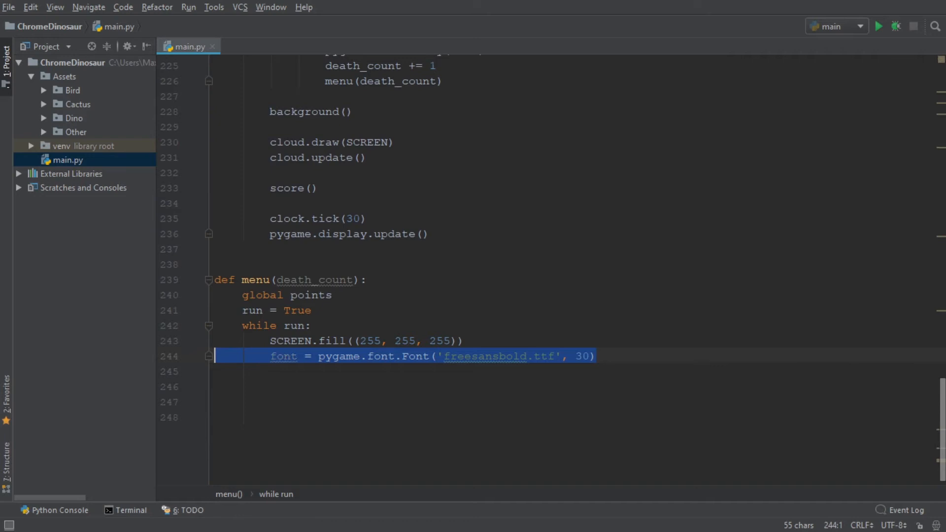
- Render 'Press any Key to Start' when death_count == 0, else 'Press any Key to Restart' plus 'Your Score'
{"action": "type", "text": "if death_count == 0:"}
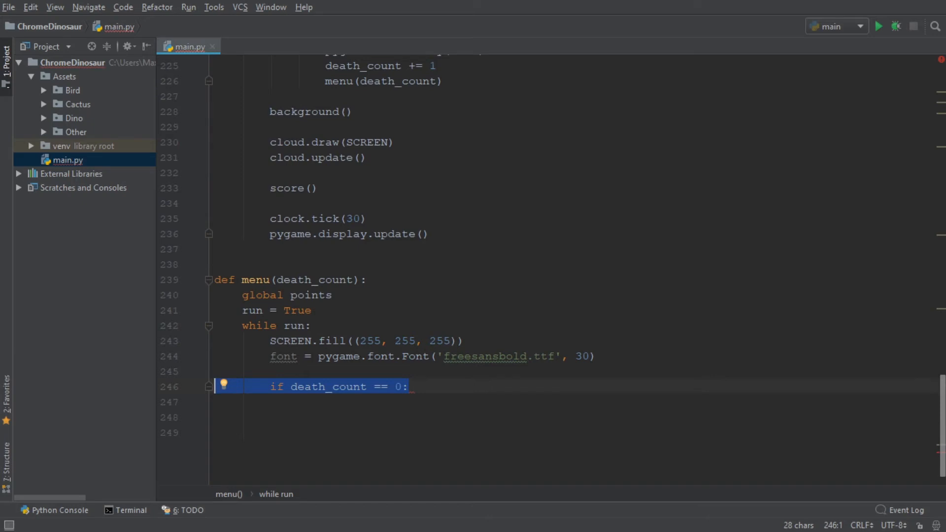
{"action": "type", "text": "text = font.render(\"Press any Key to Start\", True, (0, 0, 0))"}
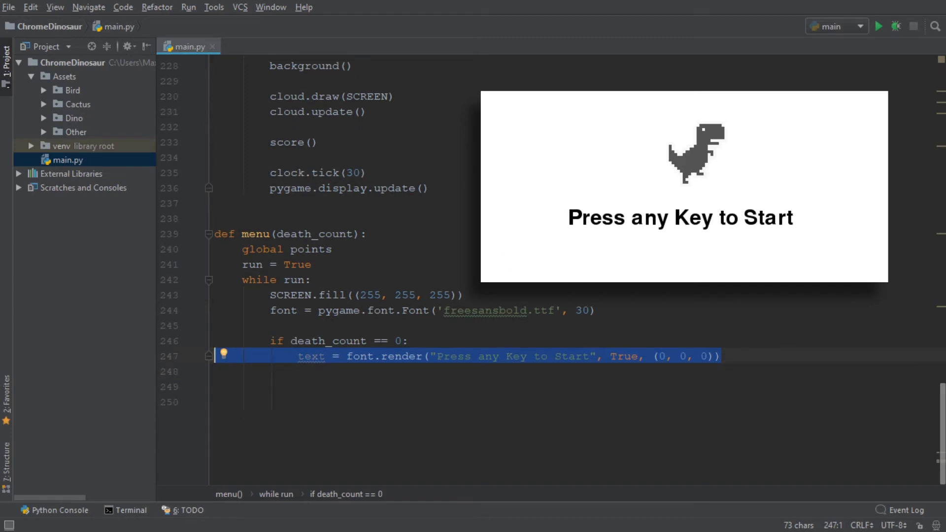
{"action": "type", "text": "elif death_count > 0:"}
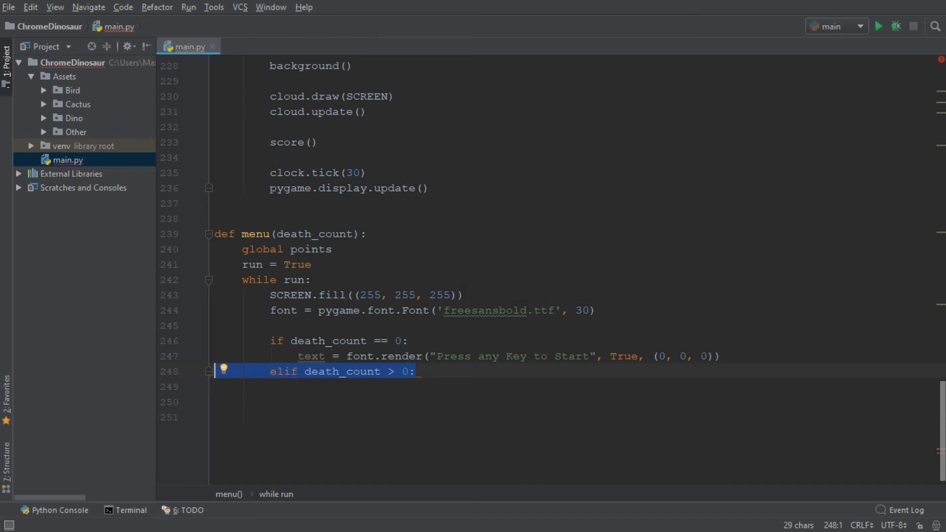
{"action": "type", "text": "text = font.render(\"Press any Key to Restart\", True, (0, 0, 0))"}
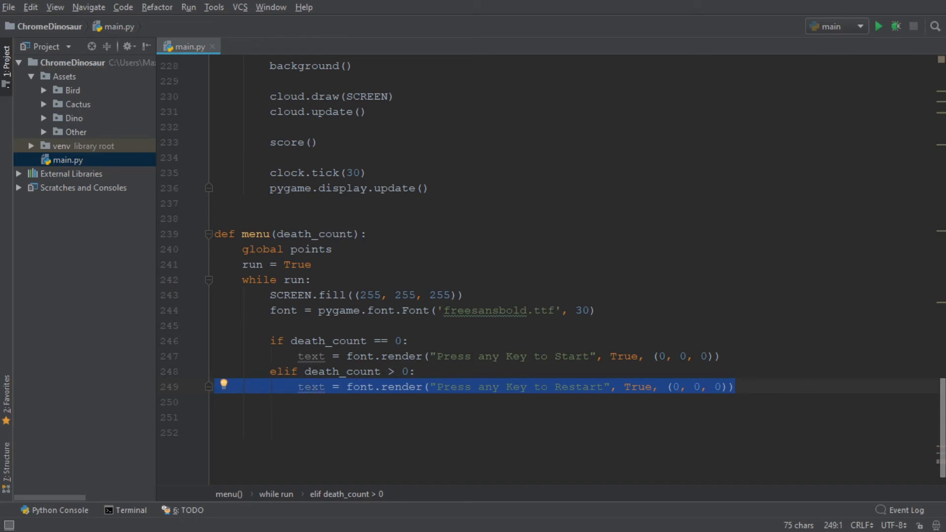
{"action": "type", "text": "score = font.render(\"Your Score: \" + str(points), True, (0, 0, 0))"}
{"action": "type", "text": "SCREEN.blit(text, textRect"}
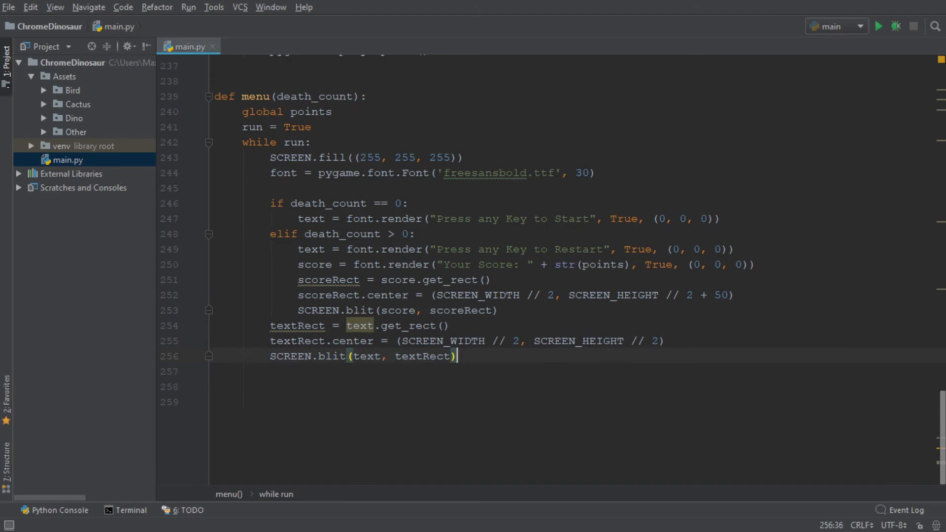
- Blit RUNNING[0] above the message and call pygame.display.update() in the menu loop
{"action": "type", "text": "SCREEN.blit(RUNNING[0], (SCREEN_WIDTH // 2 - 20, SCREEN_HEIGHT // 2 - 140))"}
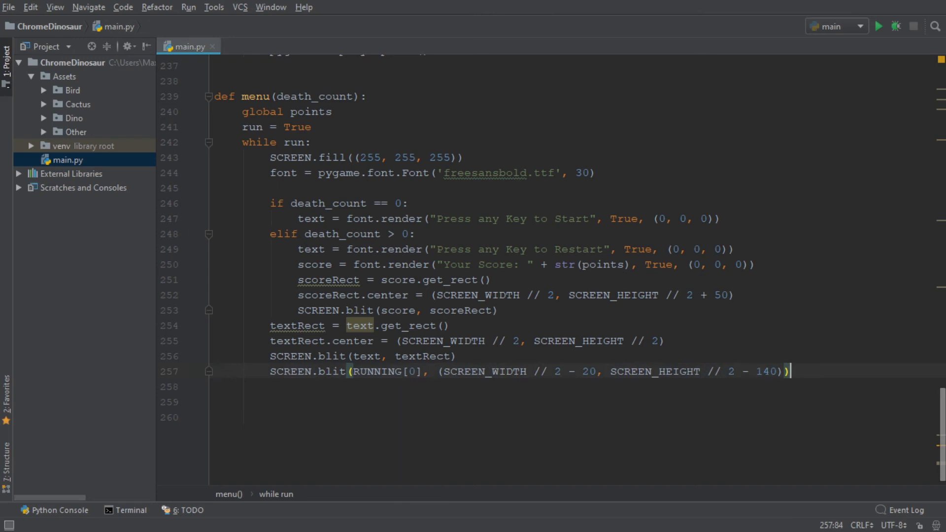
{"action": "type", "text": "pygame.display.update()"}
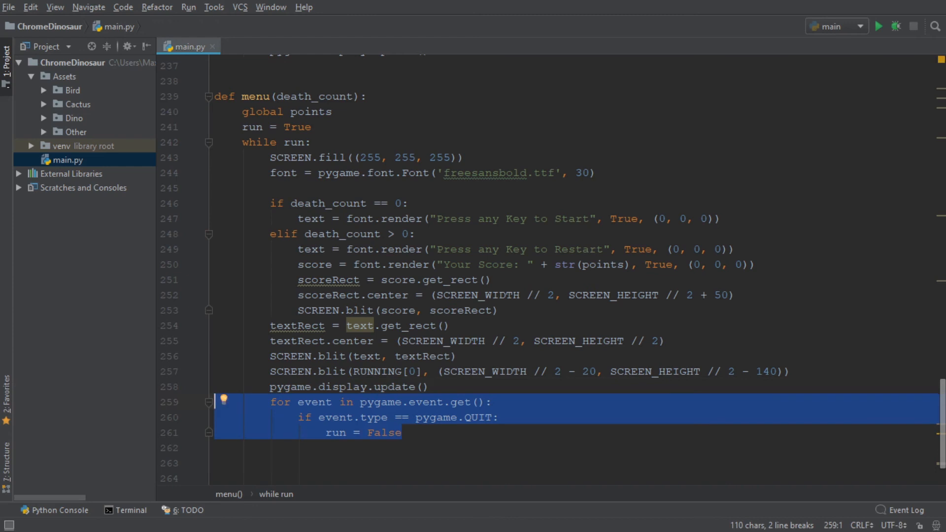
- Start main() on KEYDOWN and call menu(death_count=0) at the end of main.py
{"action": "scroll", "scroll_direction": "down", "scroll_amount": 3}
{"action": "type", "text": "if event.type == pygame.KEYDOWN:"}
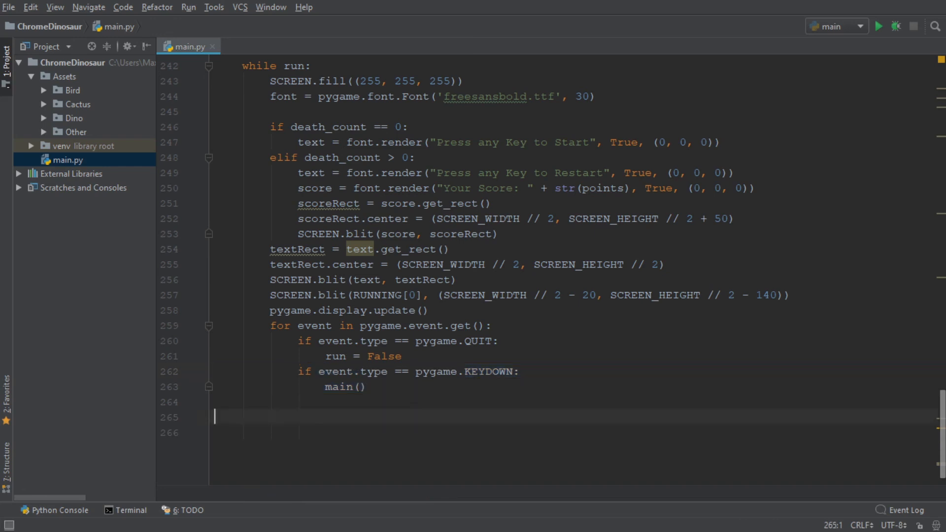
{"action": "type", "text": "menu(death_count=0)"}
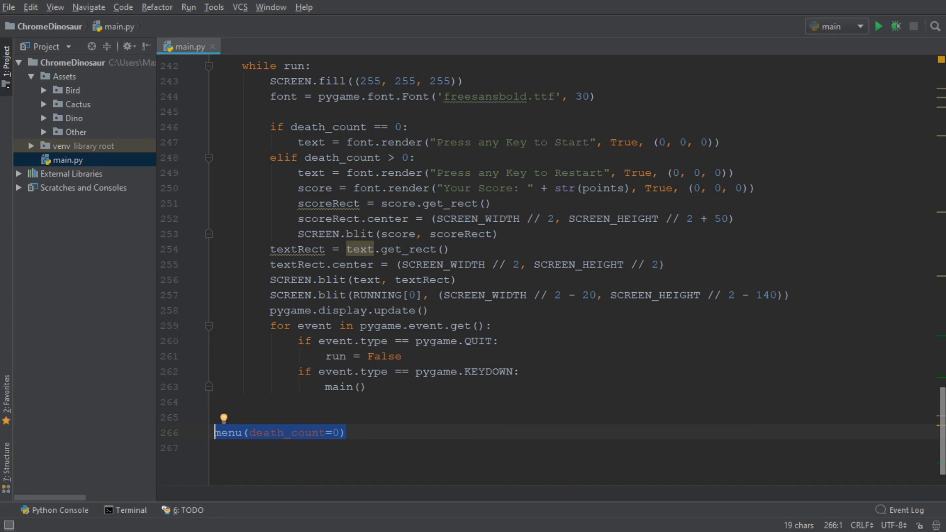
- Run main.py and start the game from the new menu with a key press
{"action": "left_click", "coordinate": [879, 26]}
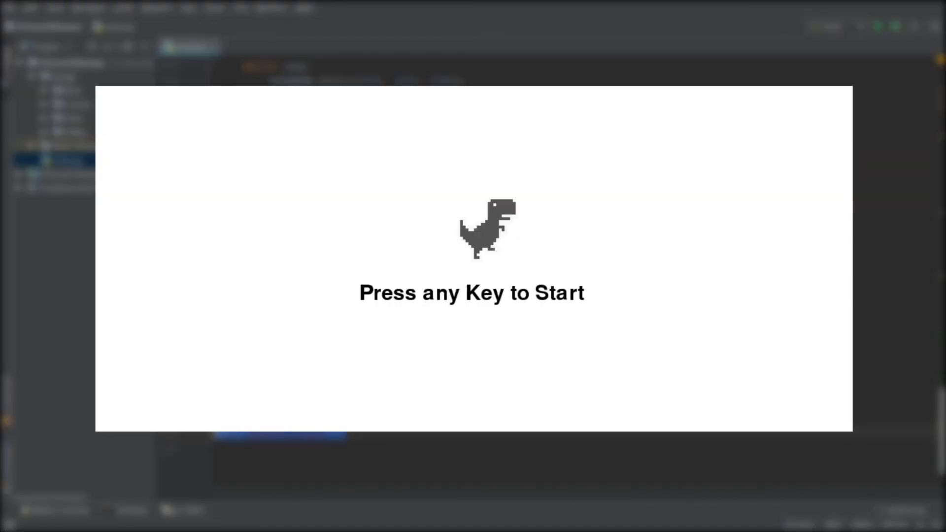
{"action": "key", "text": "space"}
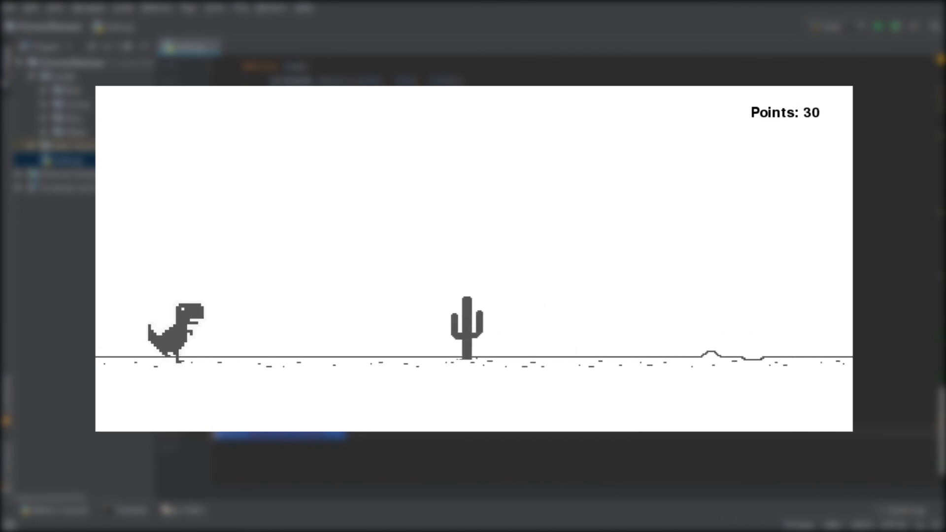